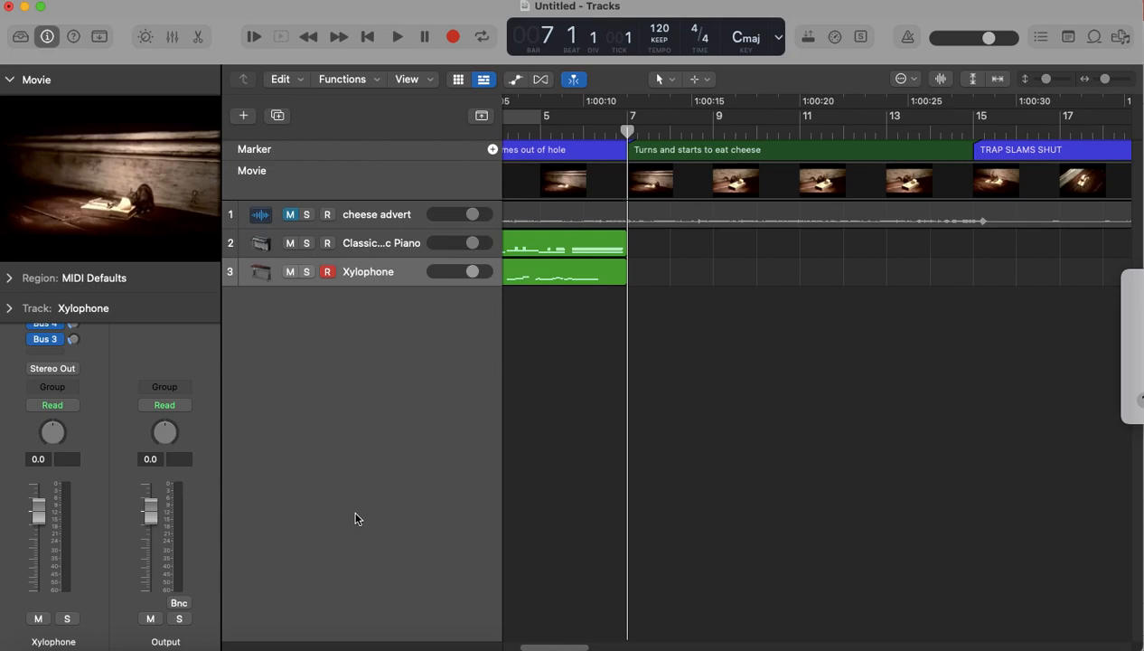
pyautogui.moveTo(687, 161)
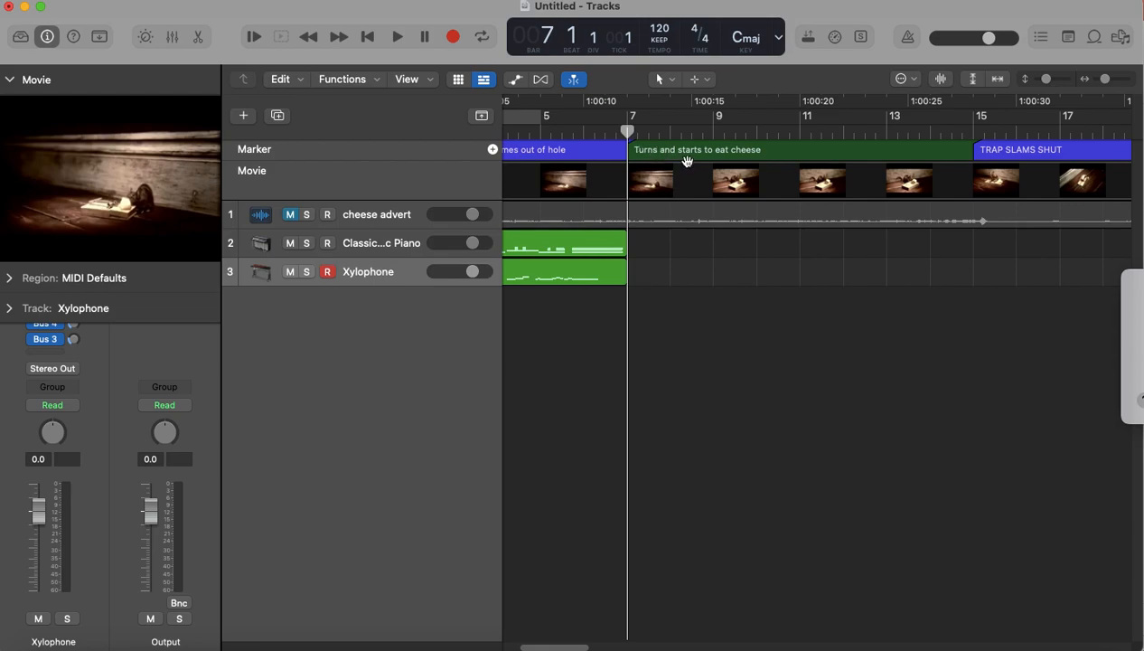
pyautogui.moveTo(642, 146)
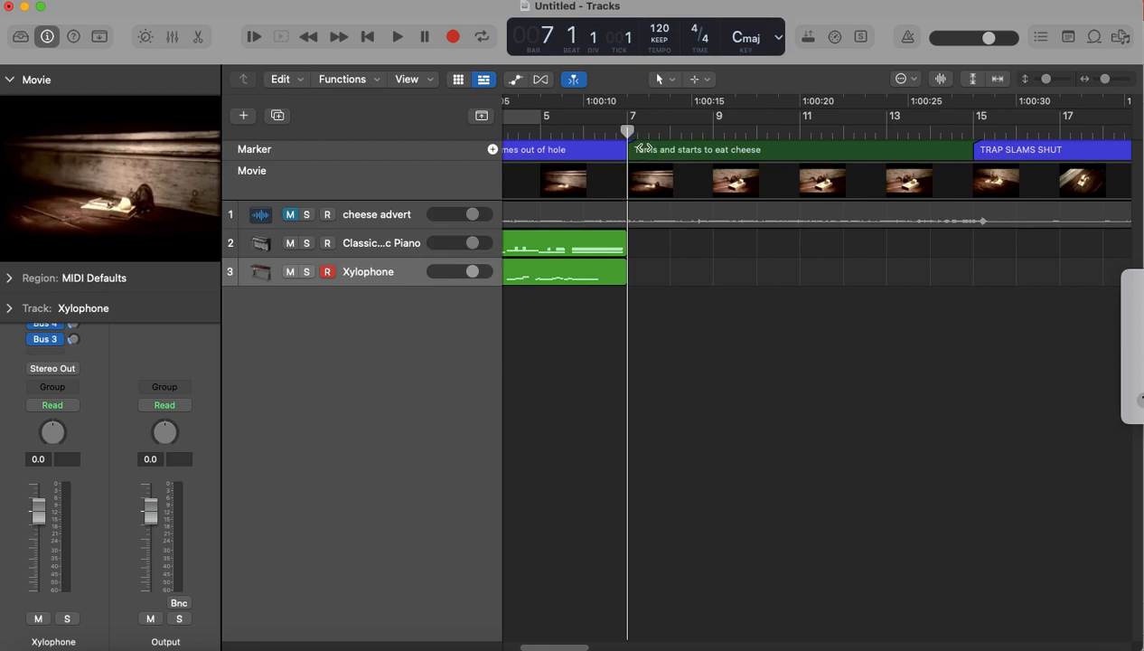
pyautogui.moveTo(763, 152)
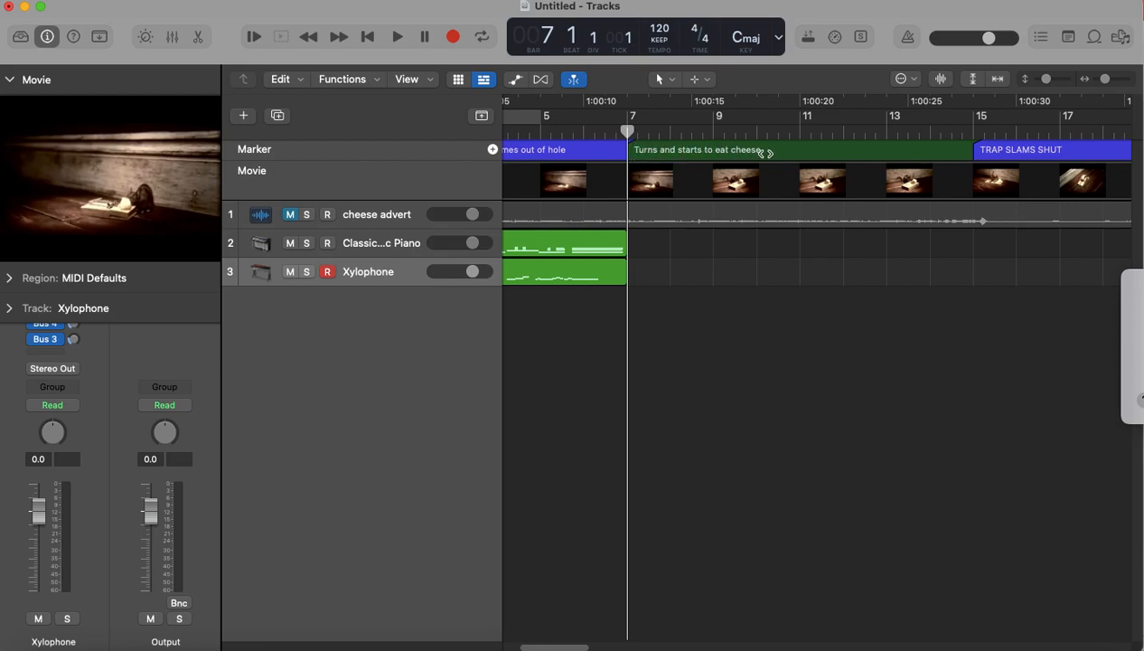
pyautogui.moveTo(1002, 127)
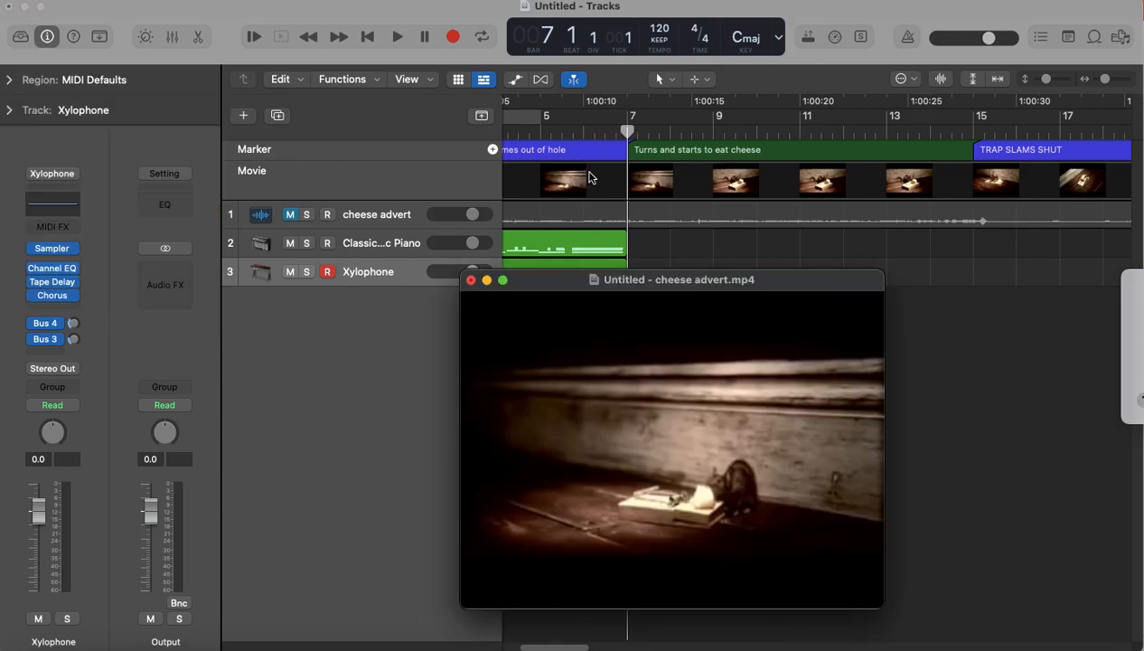
# Play the scene through to the trap slamming shut, then close the floating movie window.
pyautogui.click(391, 36)
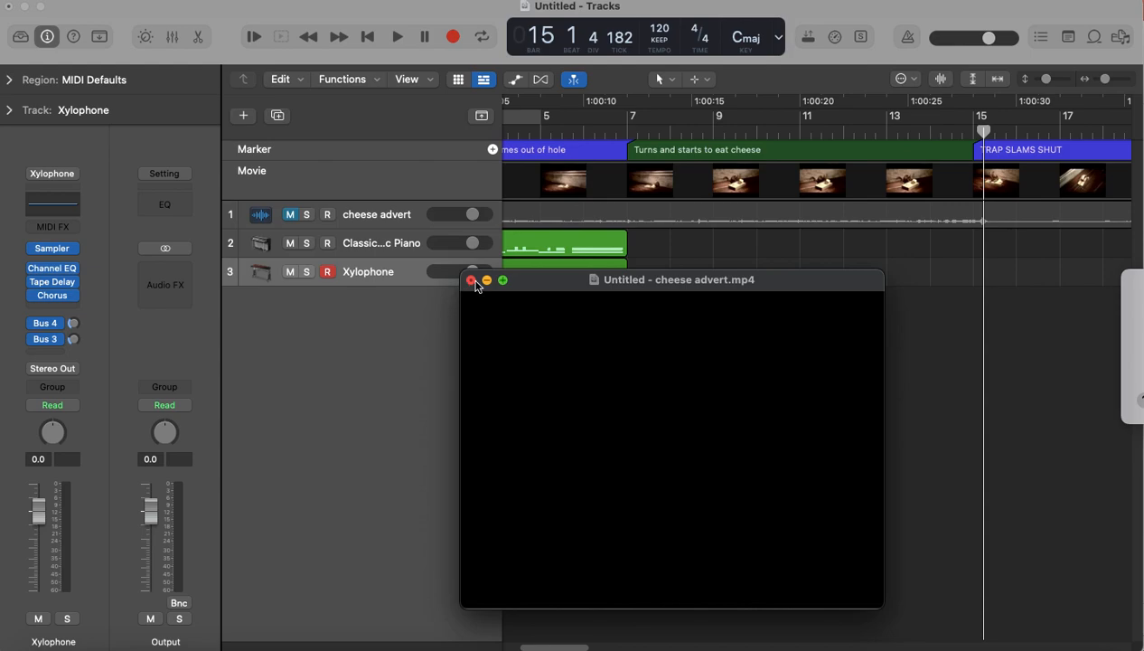
pyautogui.click(472, 278)
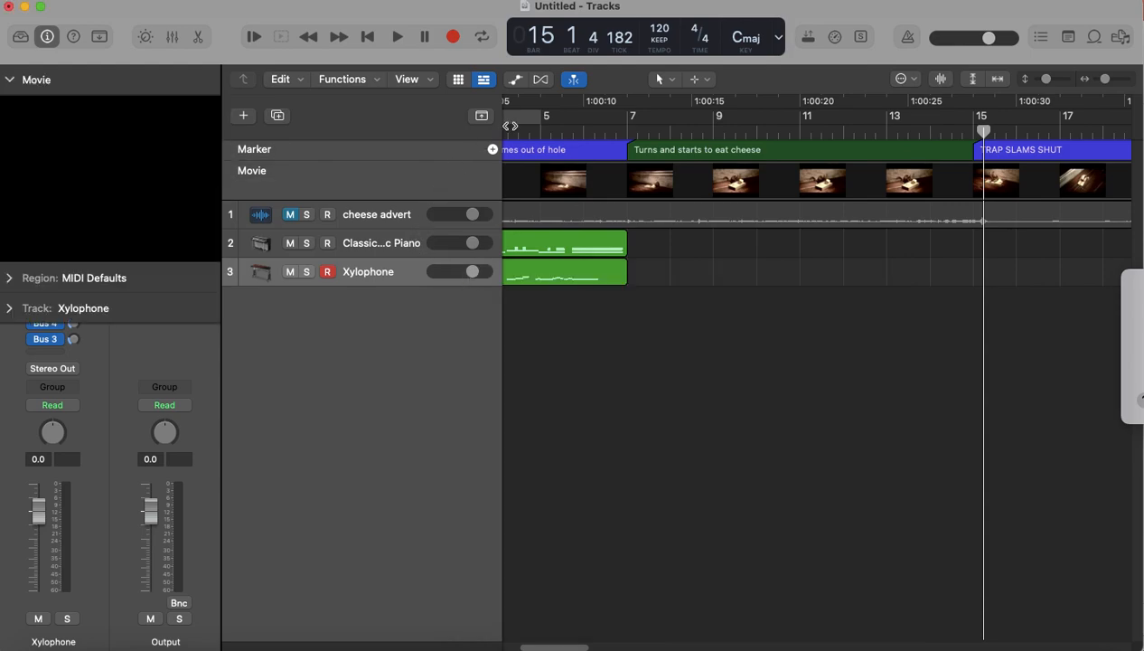
# Add a new software-instrument track, then bring the OneNote suggested sounds list into view.
pyautogui.click(243, 115)
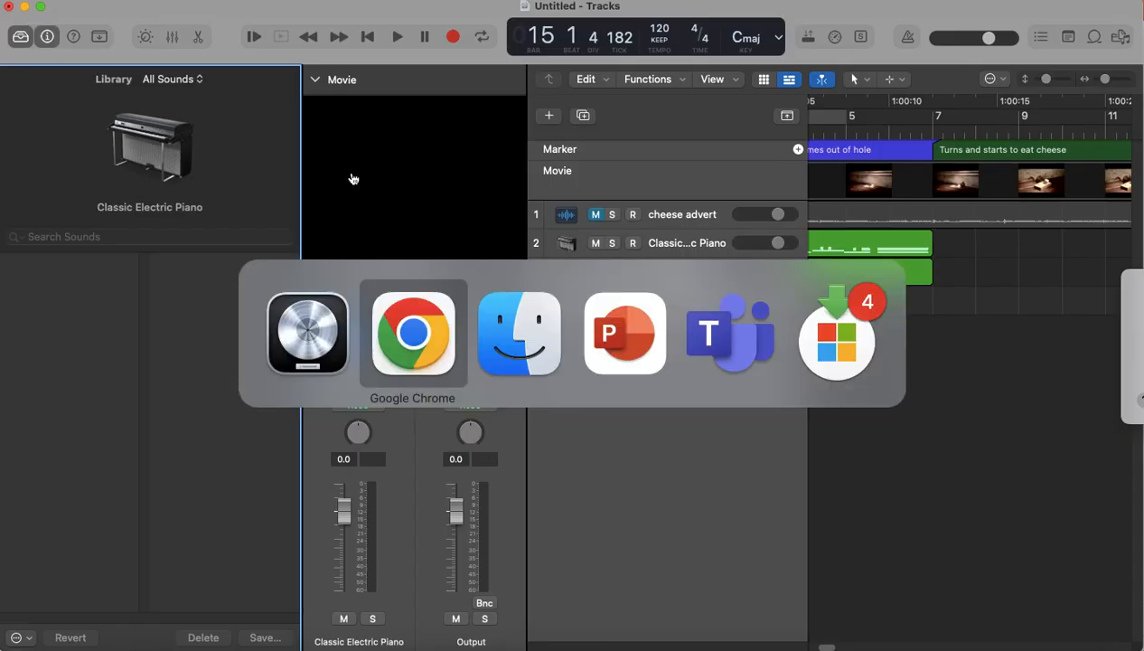
pyautogui.click(412, 332)
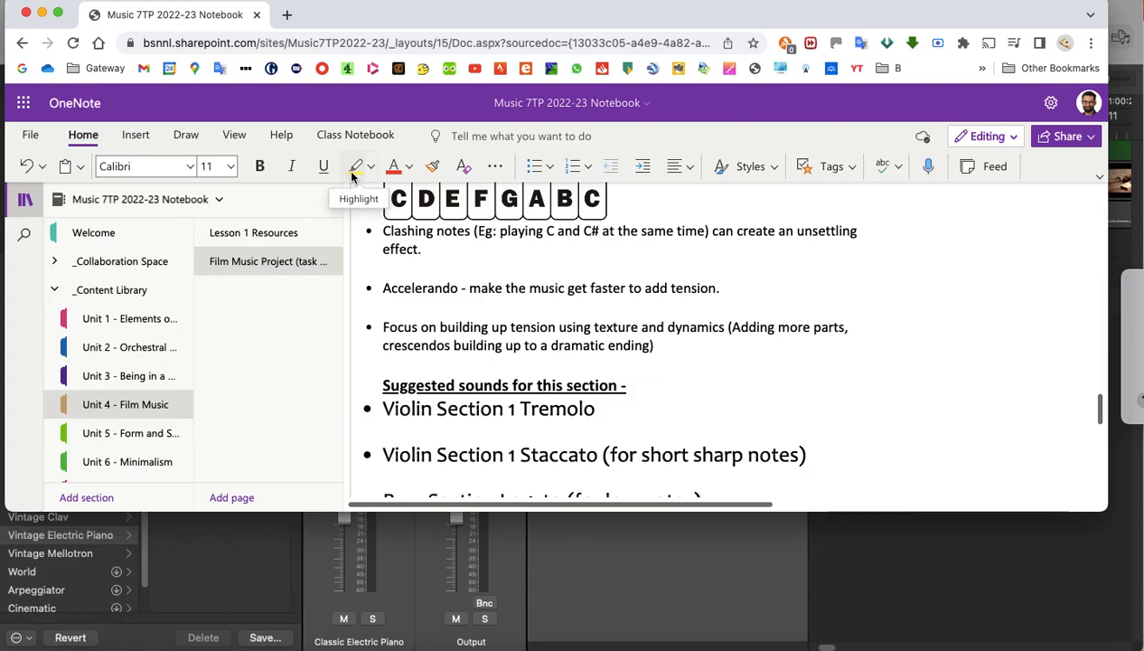
pyautogui.moveTo(817, 369)
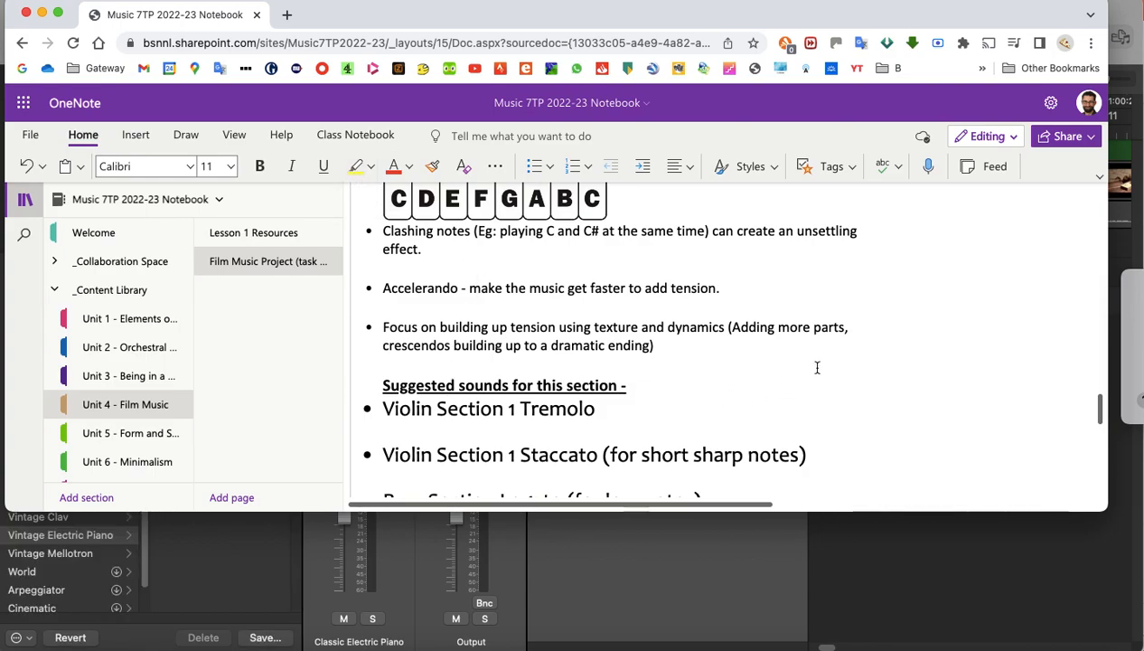
pyautogui.scroll(-3)
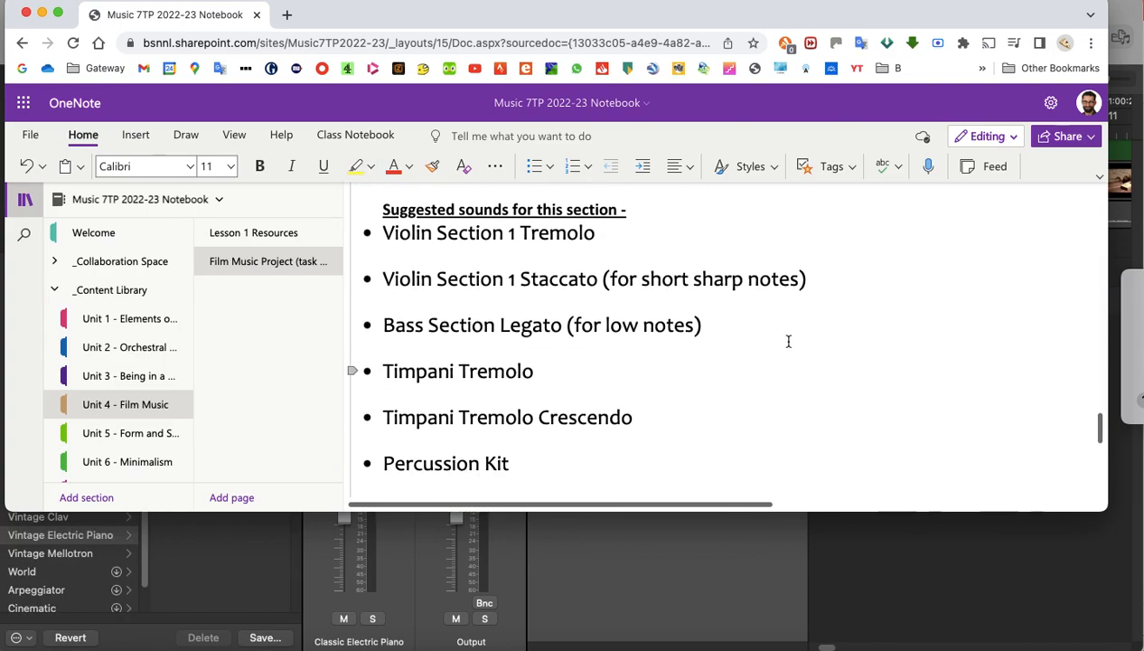
pyautogui.moveTo(568, 231)
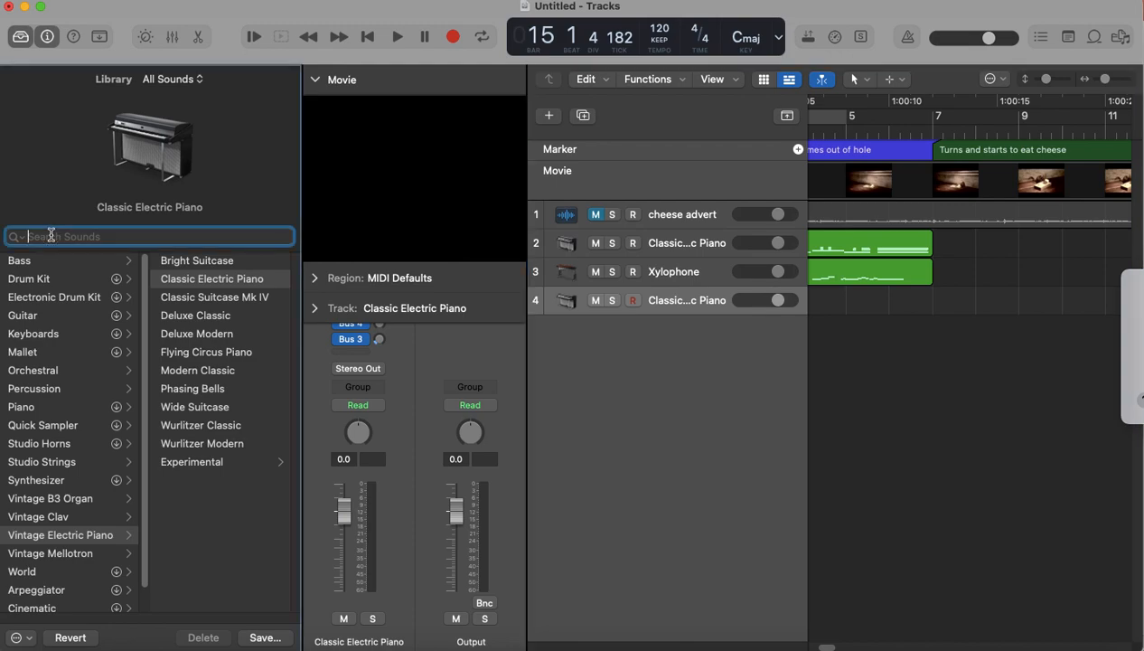
# Load the Violin Section 1 Tremolo sound onto track 4 from a 'violin' search and hide the library.
pyautogui.write('violin section')
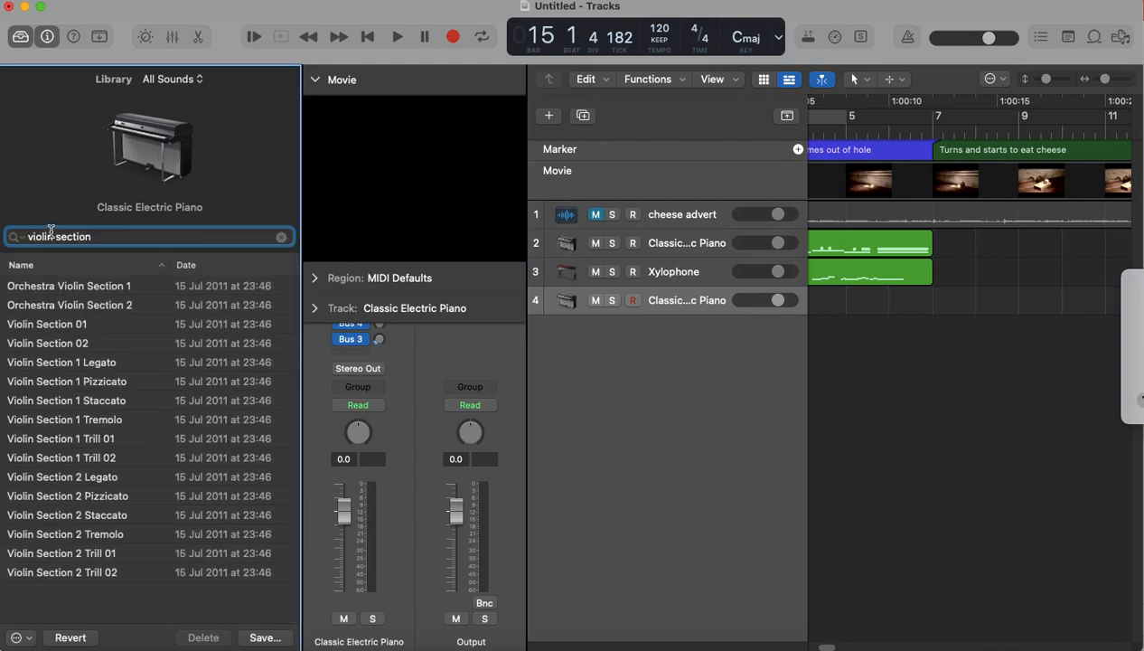
pyautogui.click(65, 419)
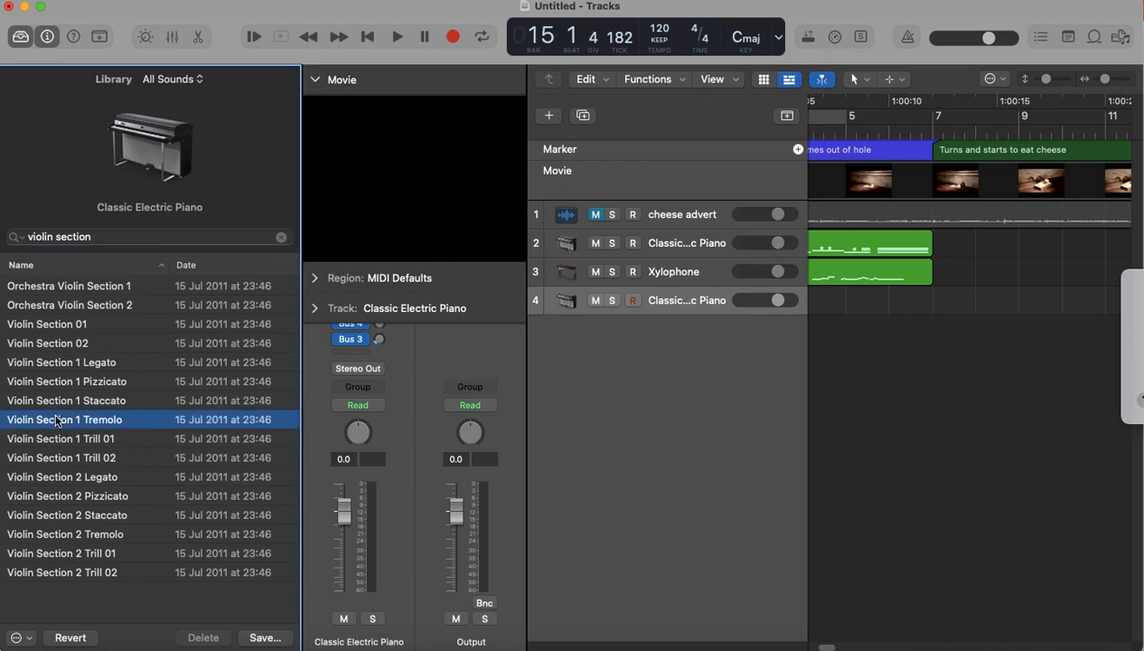
pyautogui.doubleClick(65, 419)
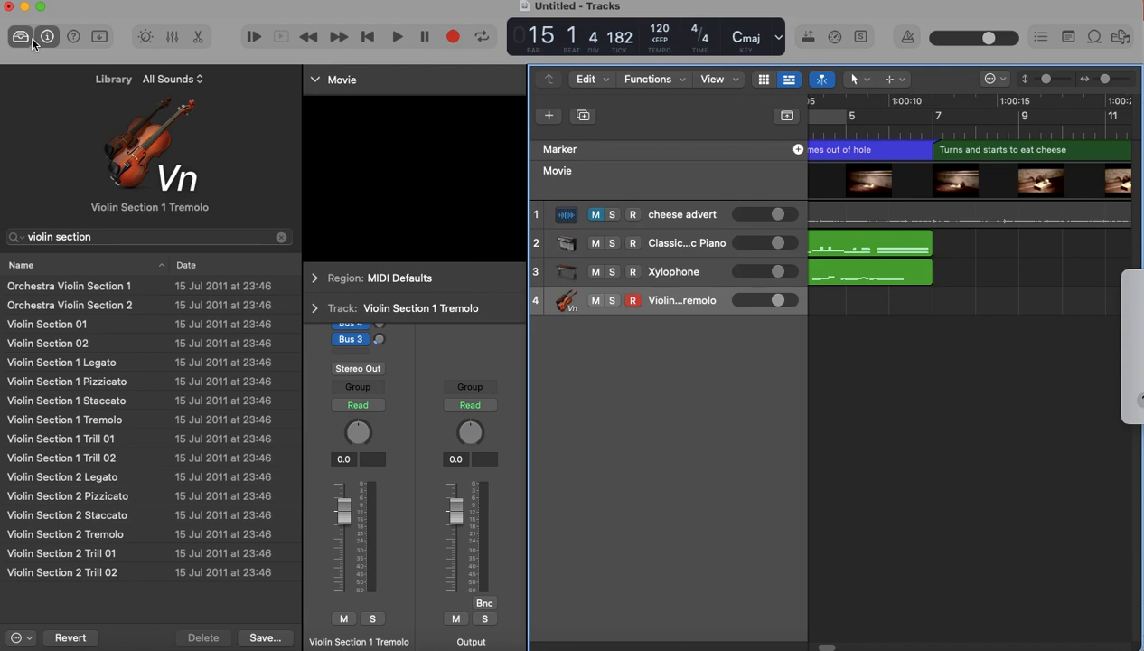
pyautogui.click(19, 33)
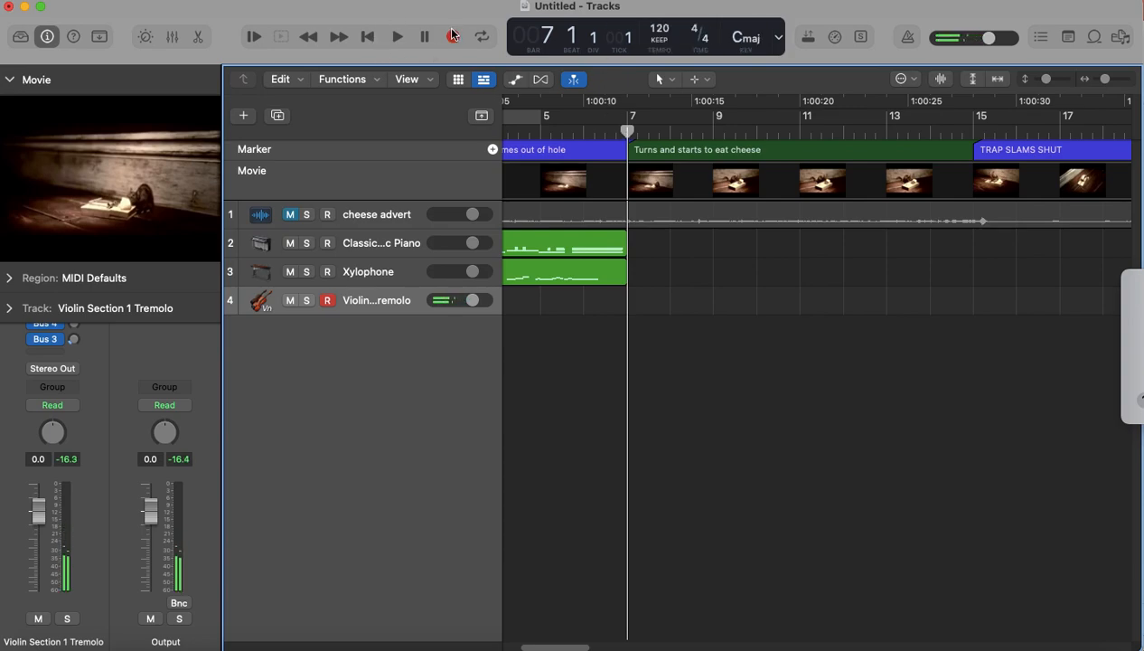
# Record the violin tremolo part over the scene, roughly bars 6 to 15.
pyautogui.click(448, 36)
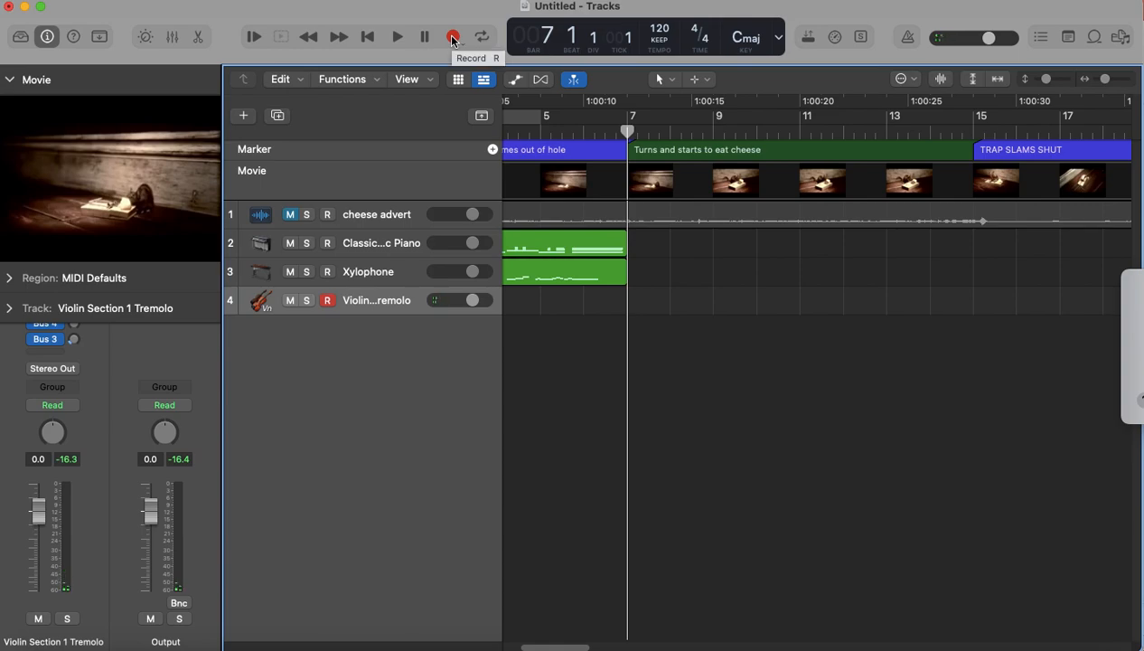
pyautogui.click(450, 37)
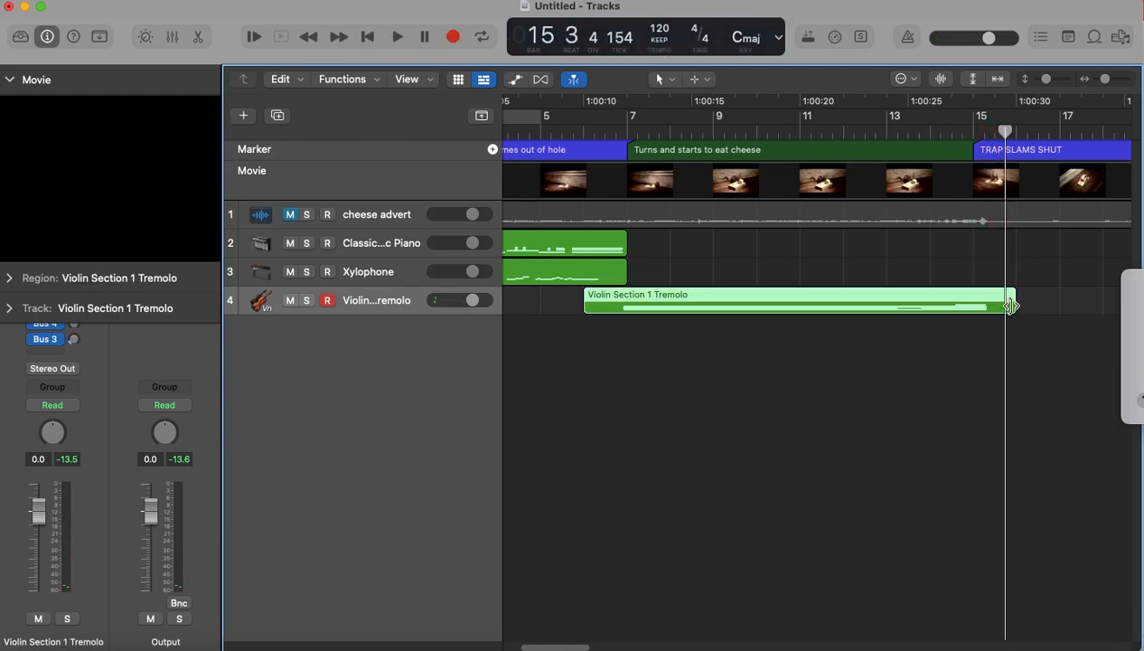
# Trim the violin tremolo region's end back to about bar 15 at the trap marker.
pyautogui.moveTo(1009, 307); pyautogui.dragTo(1001, 311)
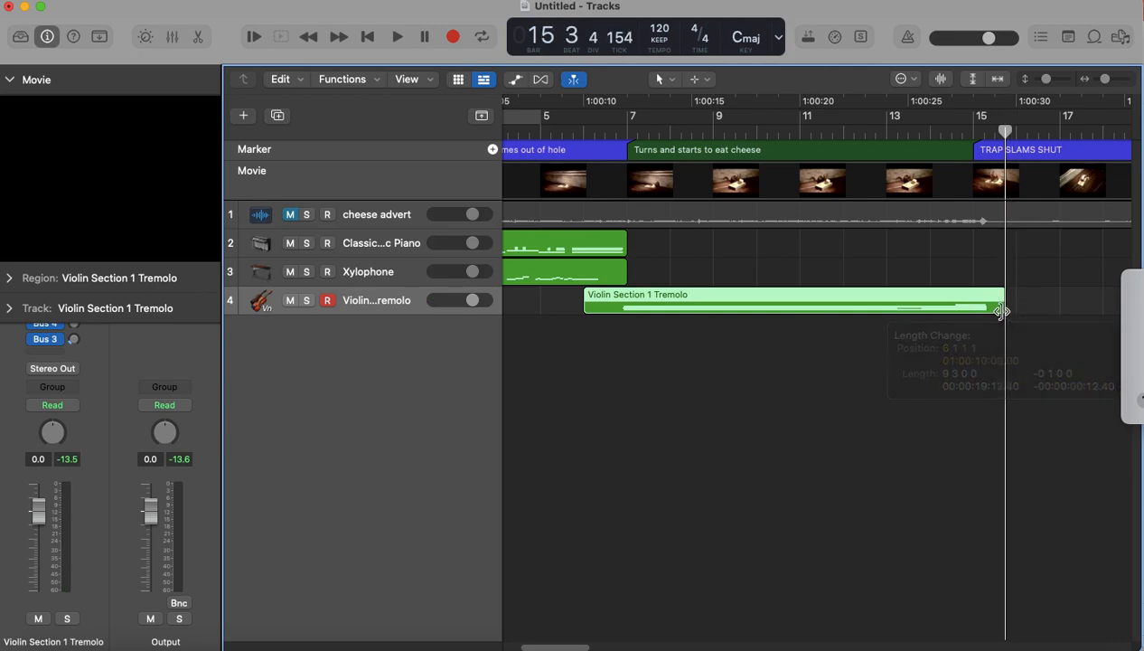
pyautogui.moveTo(1002, 311); pyautogui.dragTo(980, 314)
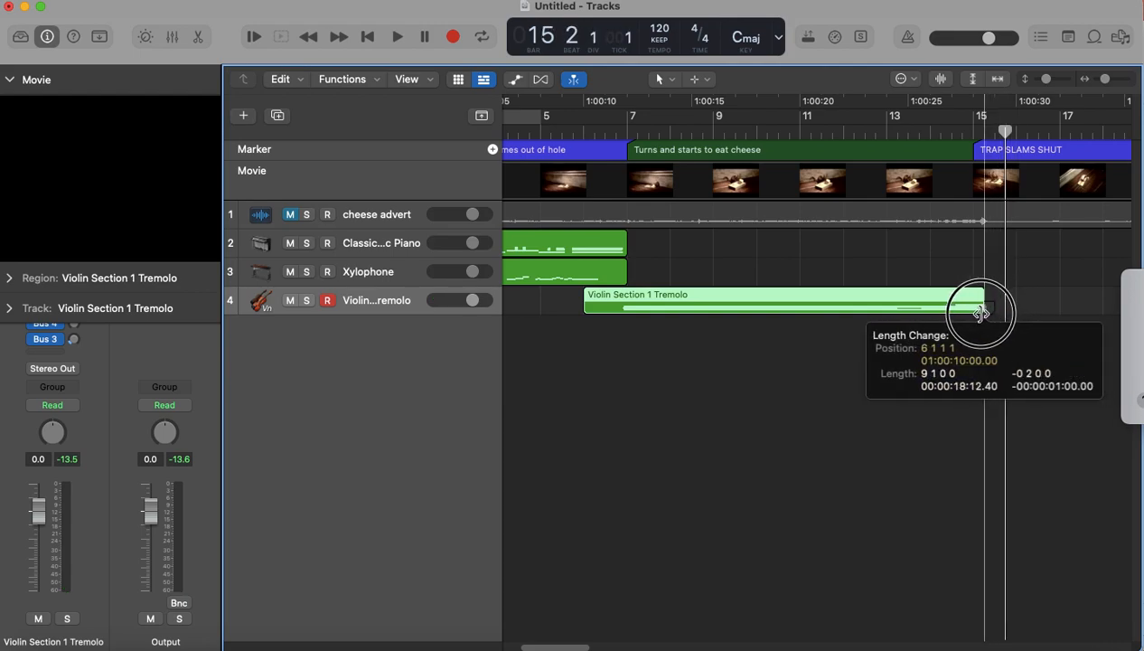
pyautogui.moveTo(980, 314); pyautogui.dragTo(978, 304)
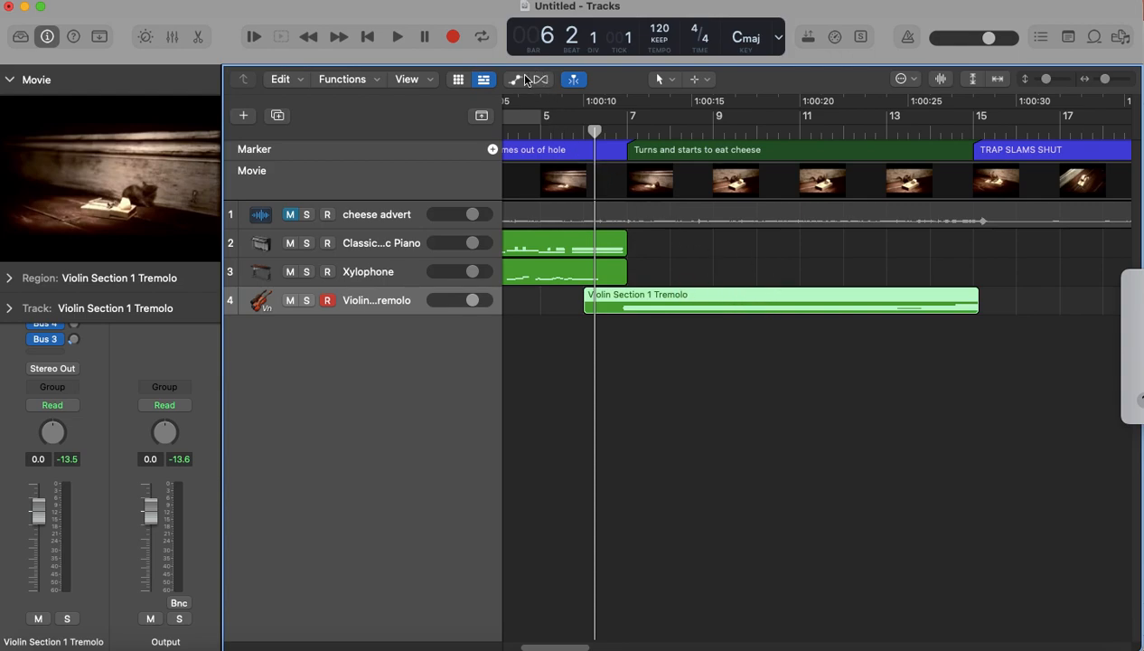
pyautogui.moveTo(512, 79)
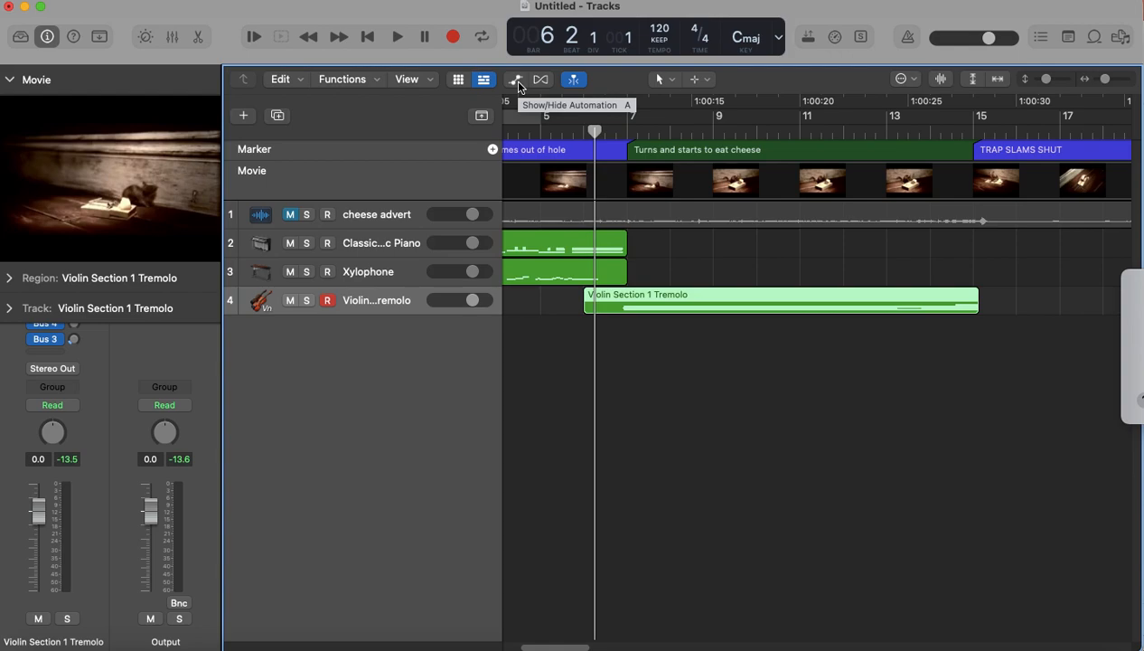
# Shape the violin volume automation from -13.6 dB early up to +2.4 dB near bar 15.
pyautogui.click(514, 79)
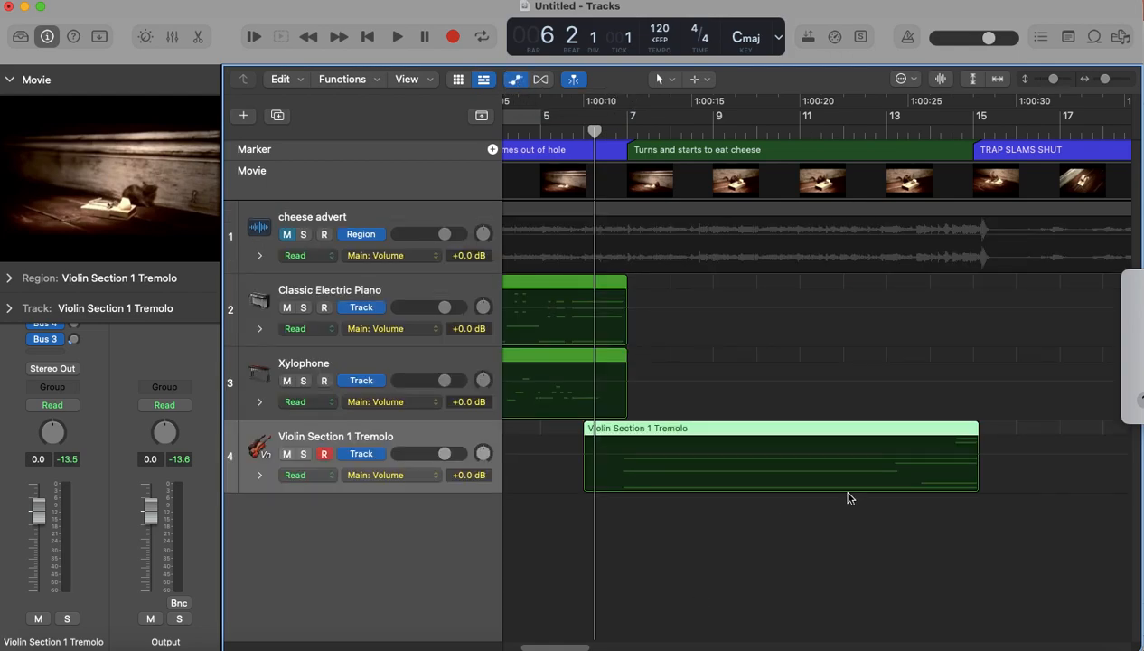
pyautogui.moveTo(710, 453)
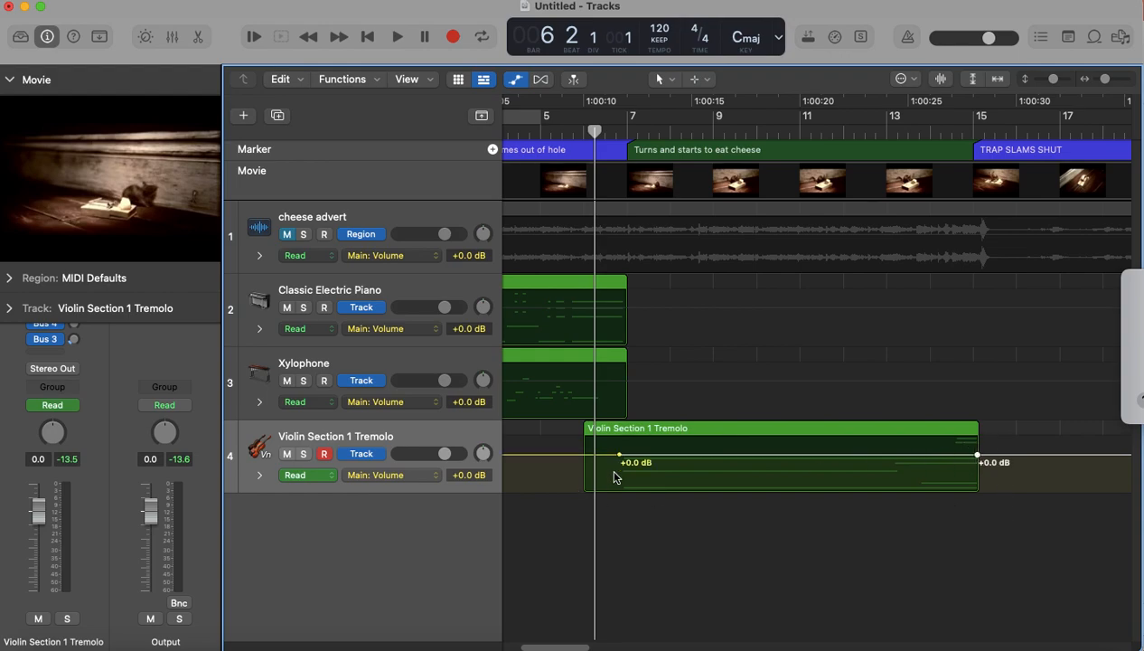
pyautogui.moveTo(620, 462); pyautogui.dragTo(620, 468)
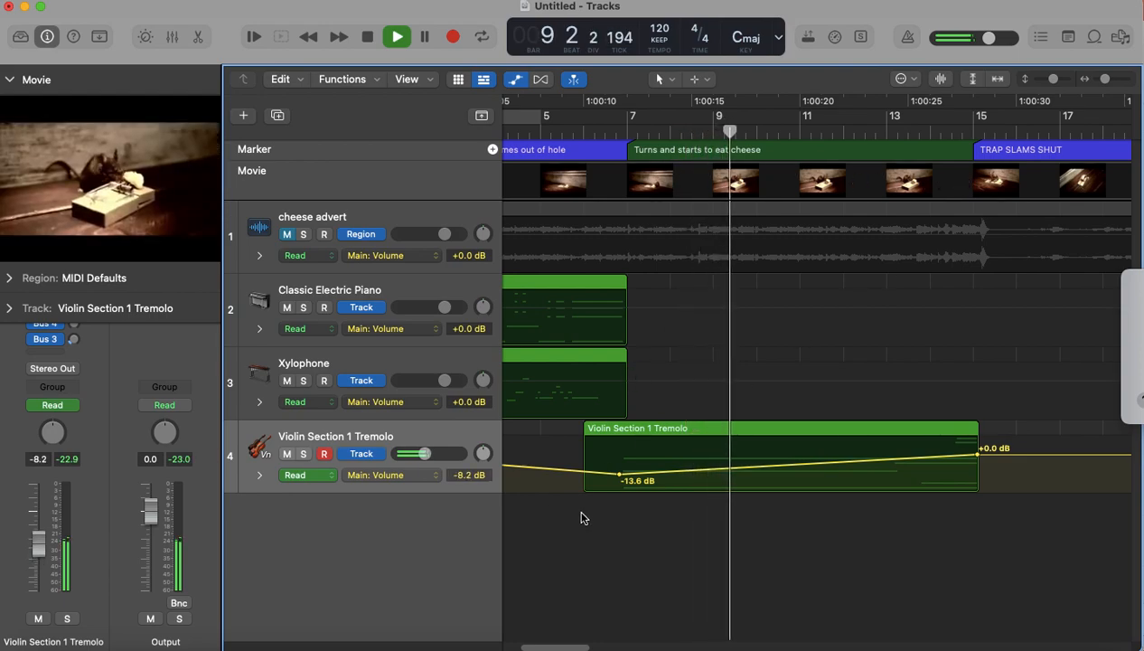
pyautogui.moveTo(976, 455); pyautogui.dragTo(976, 442)
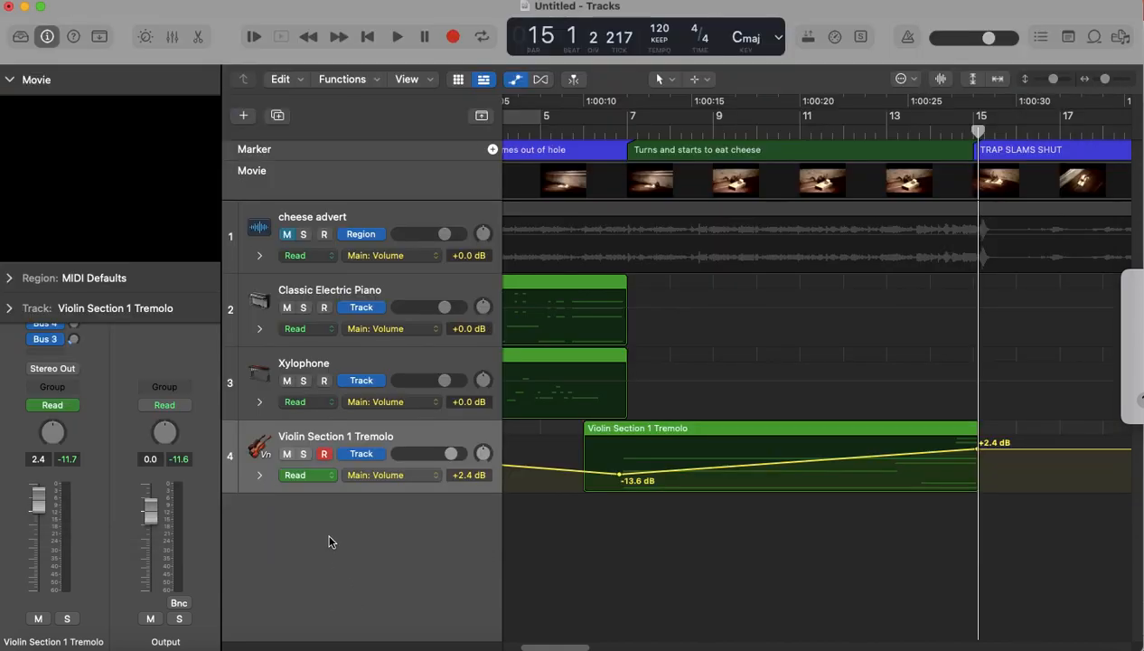
# Create a fifth software-instrument track and search the library for 'bas' to pick a bass sound.
pyautogui.click(242, 116)
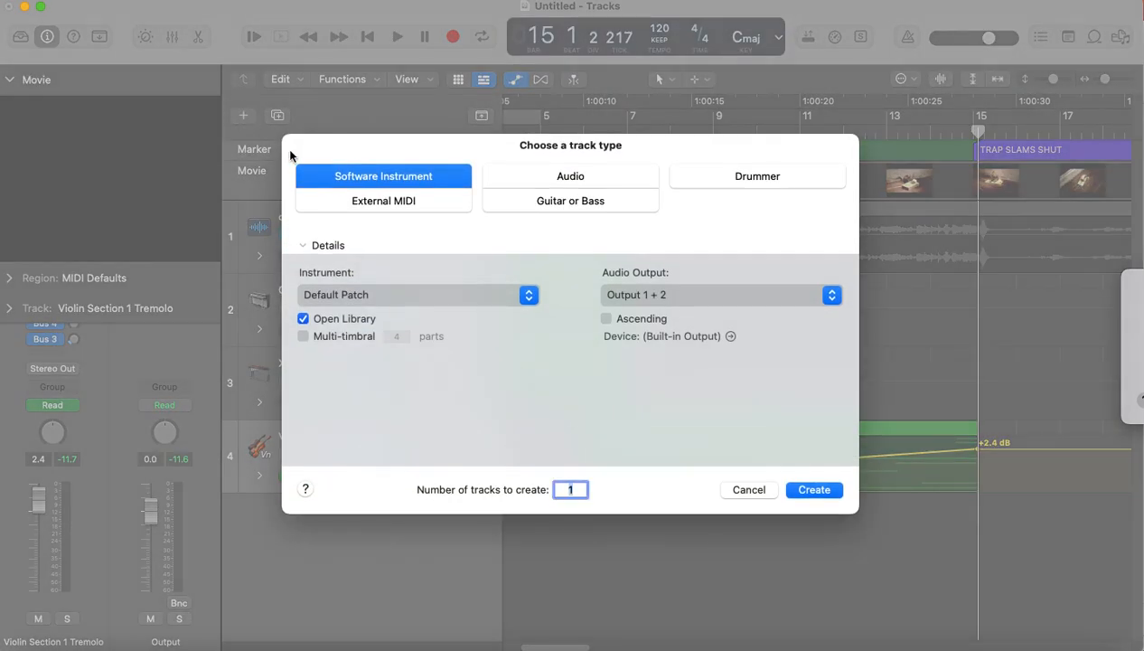
pyautogui.moveTo(814, 490)
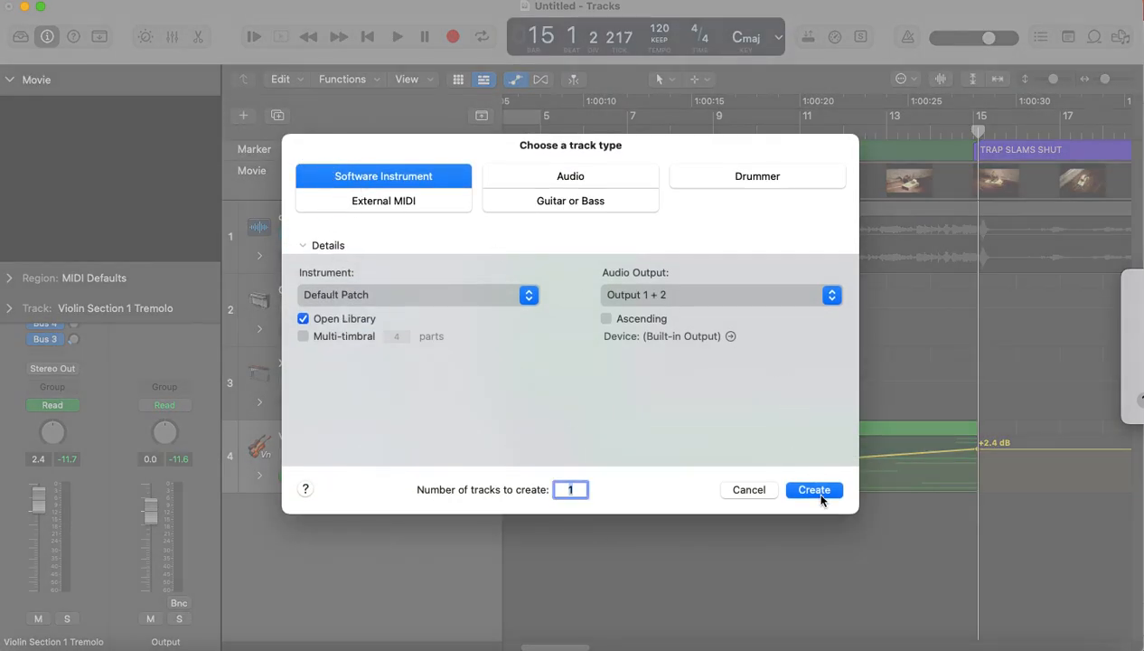
pyautogui.click(814, 490)
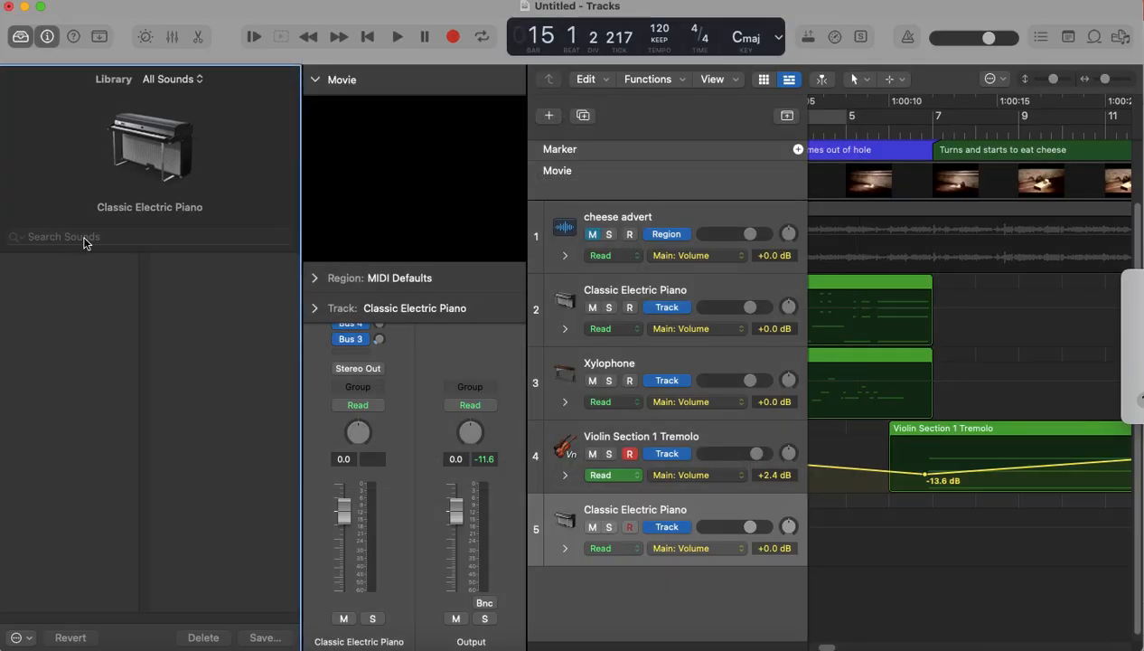
pyautogui.click(87, 237)
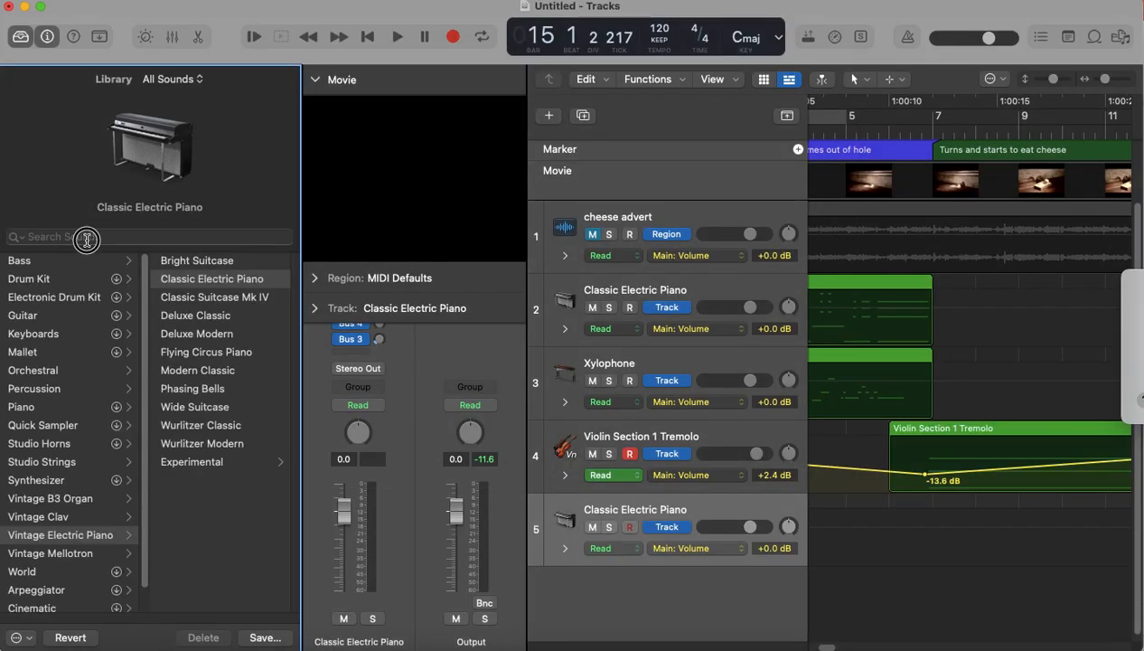
pyautogui.write('bas')
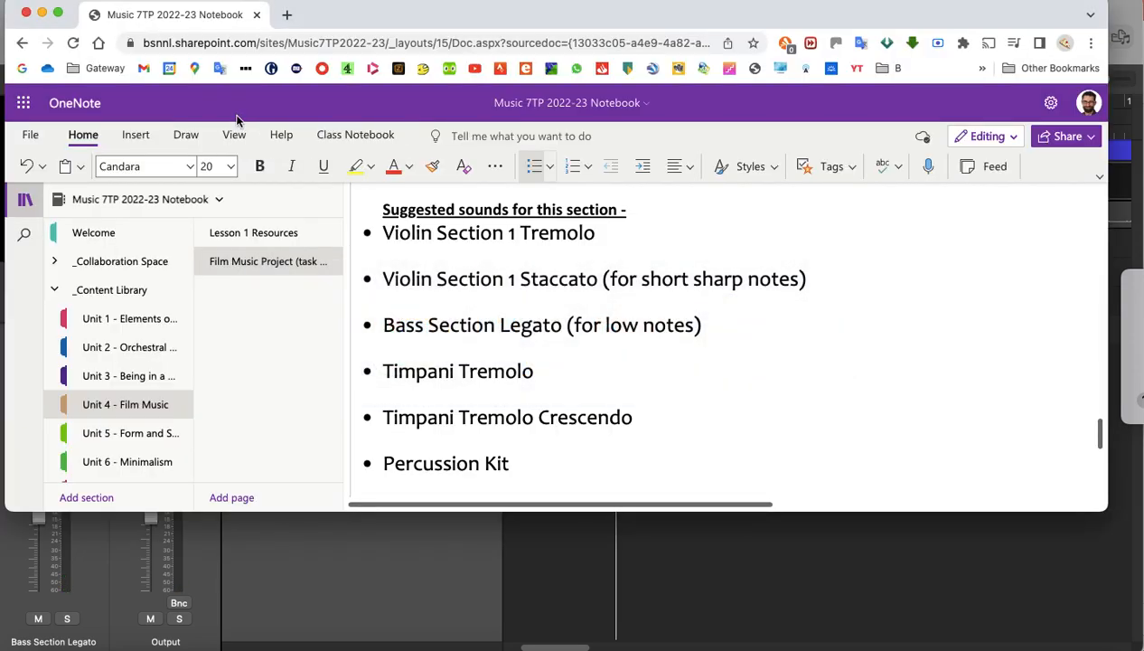
pyautogui.moveTo(474, 417)
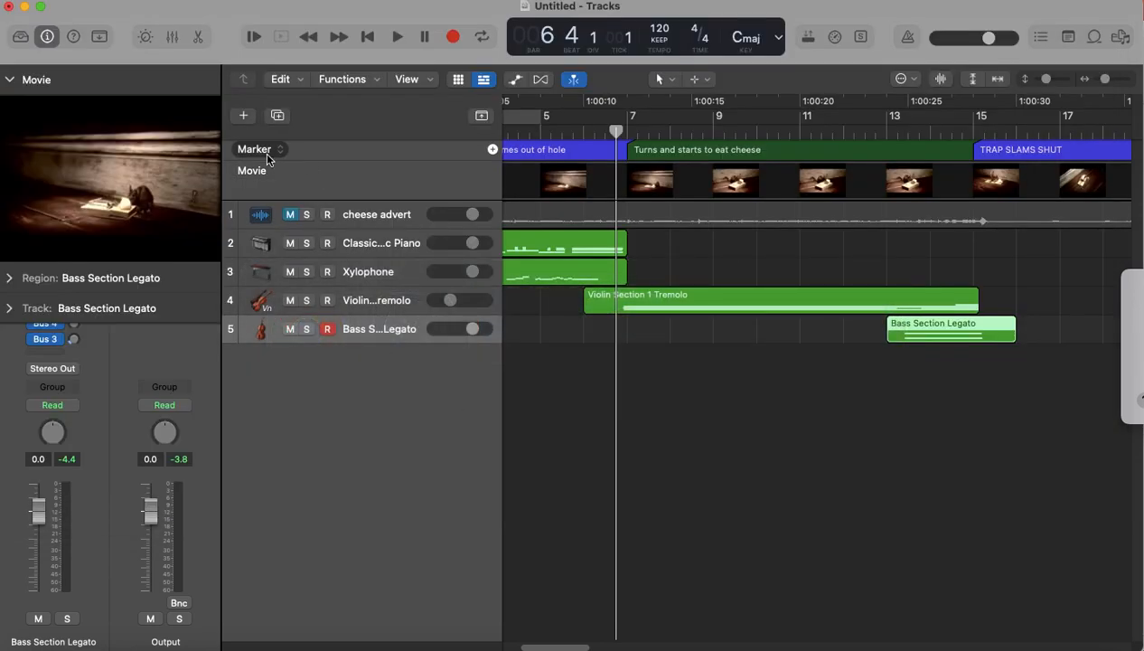
# Create a sixth software-instrument track and load the Timpani Tremolo Crescendo sound from a 'timpani' search.
pyautogui.click(242, 115)
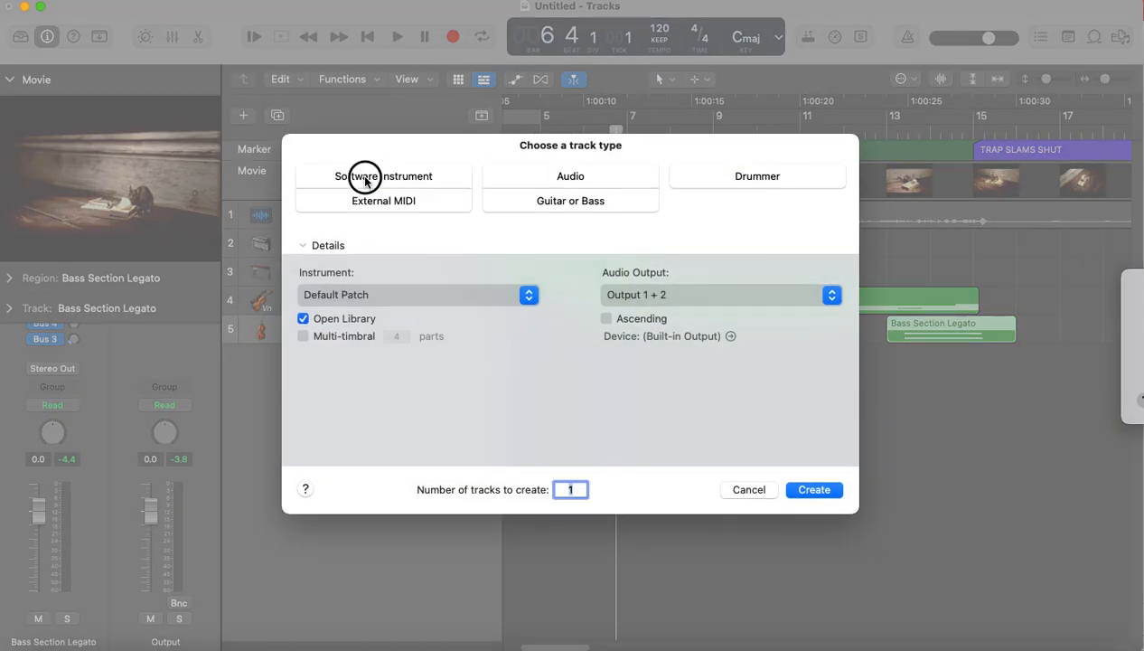
pyautogui.click(813, 488)
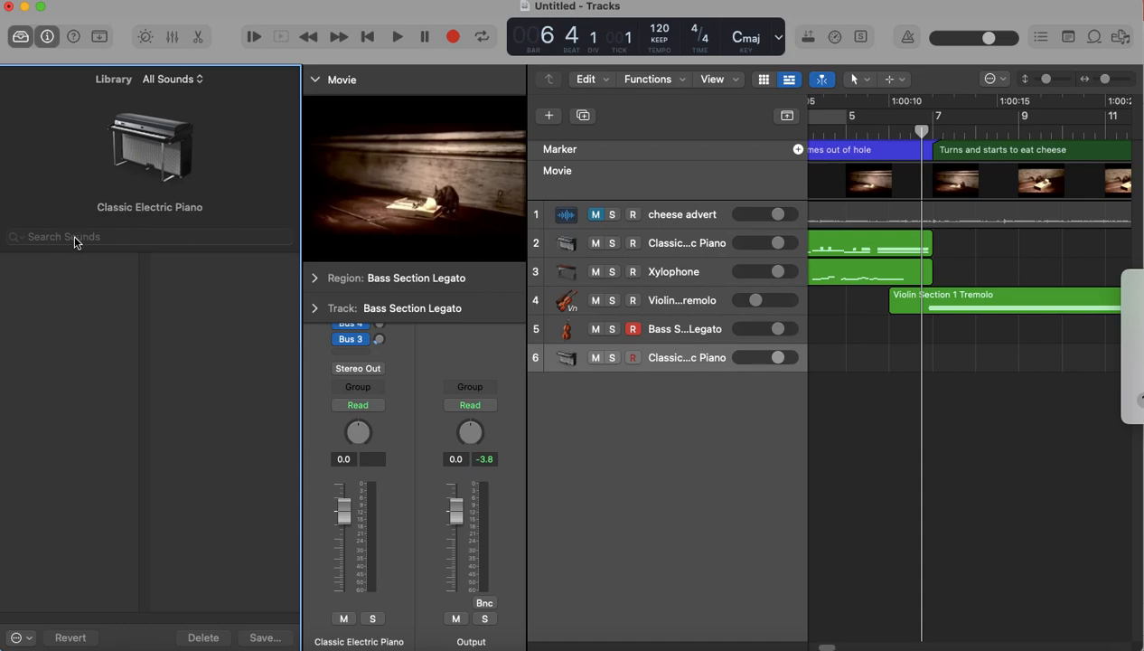
pyautogui.click(76, 235)
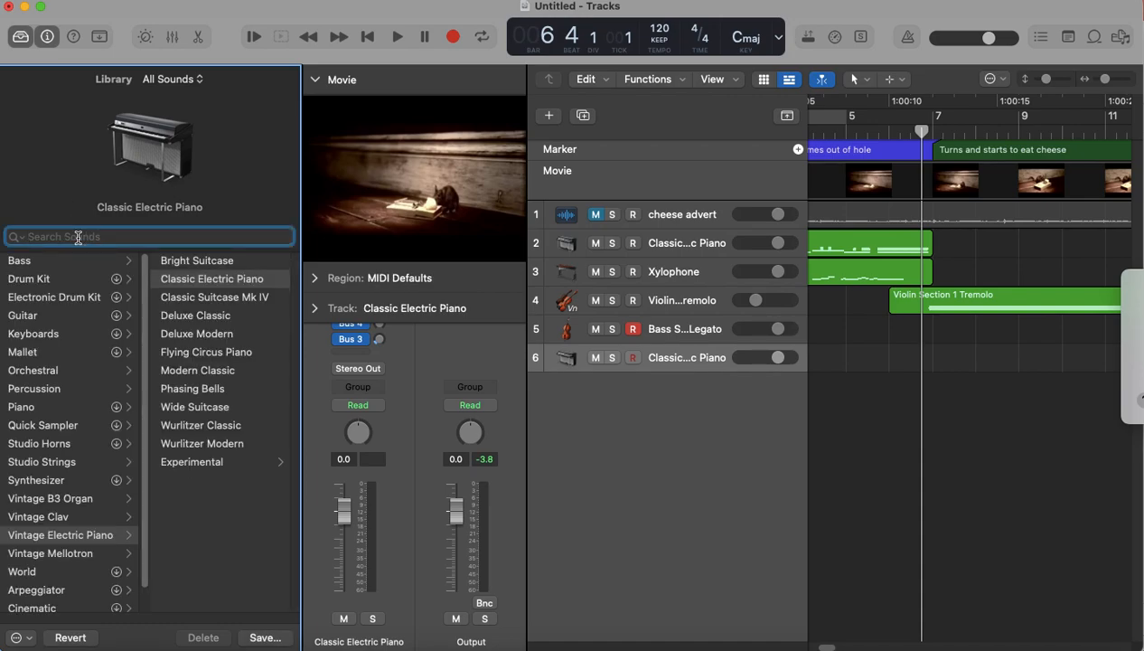
pyautogui.write('timpani')
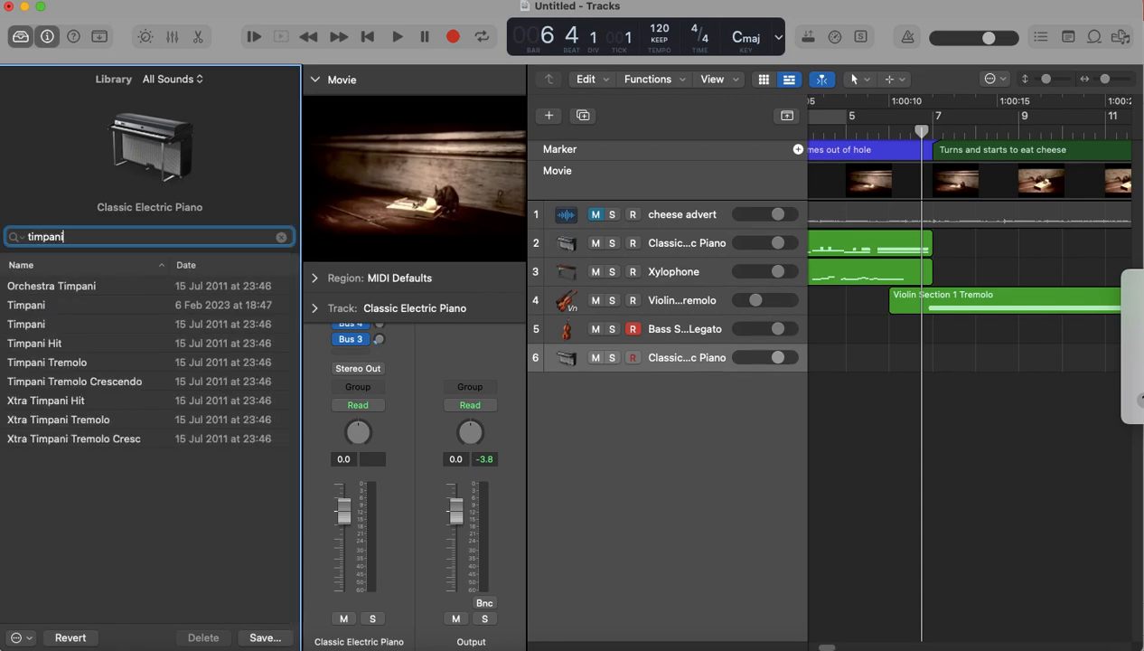
pyautogui.click(74, 381)
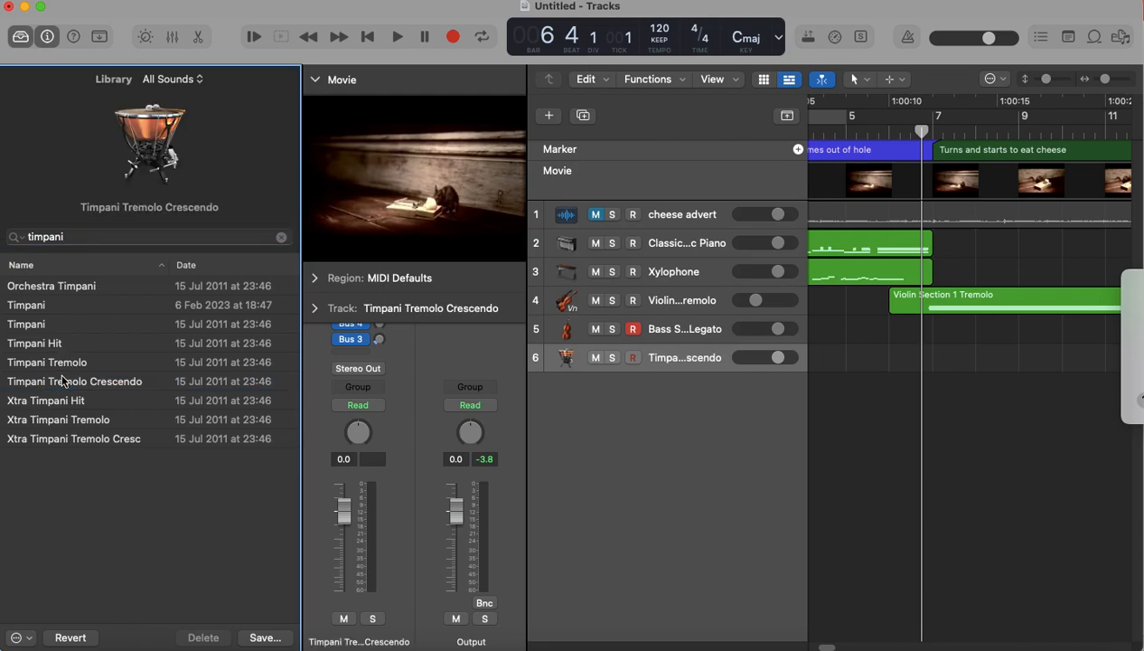
pyautogui.moveTo(61, 382)
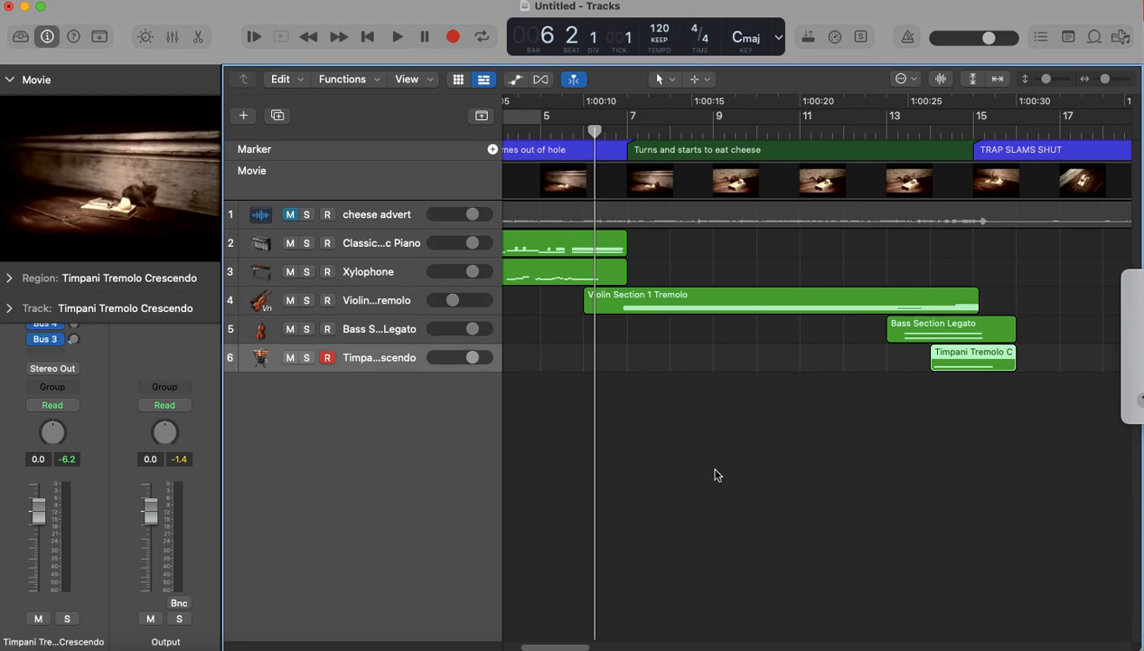
pyautogui.click(390, 36)
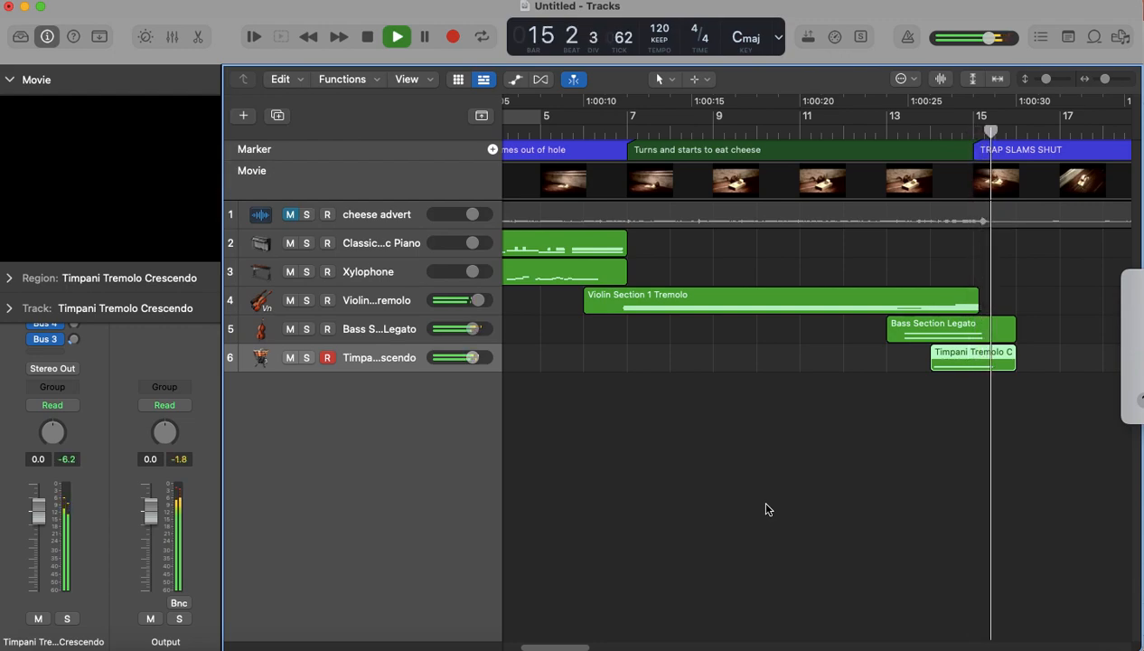
pyautogui.click(391, 36)
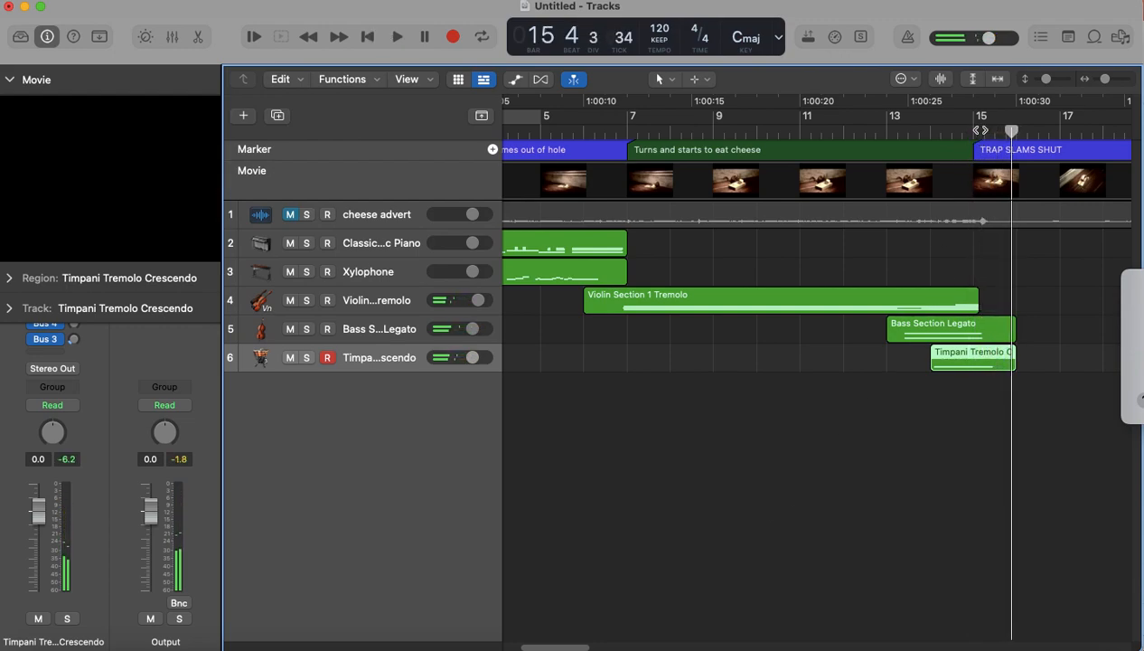